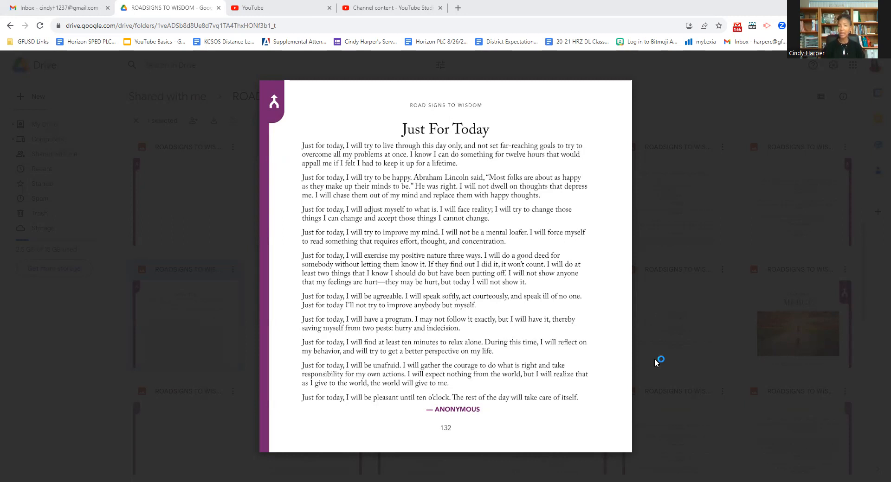
mouse_move(656, 363)
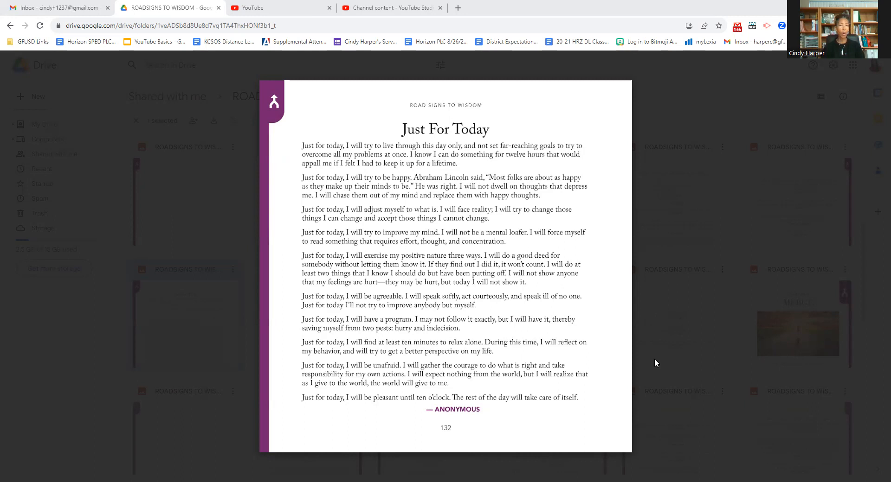